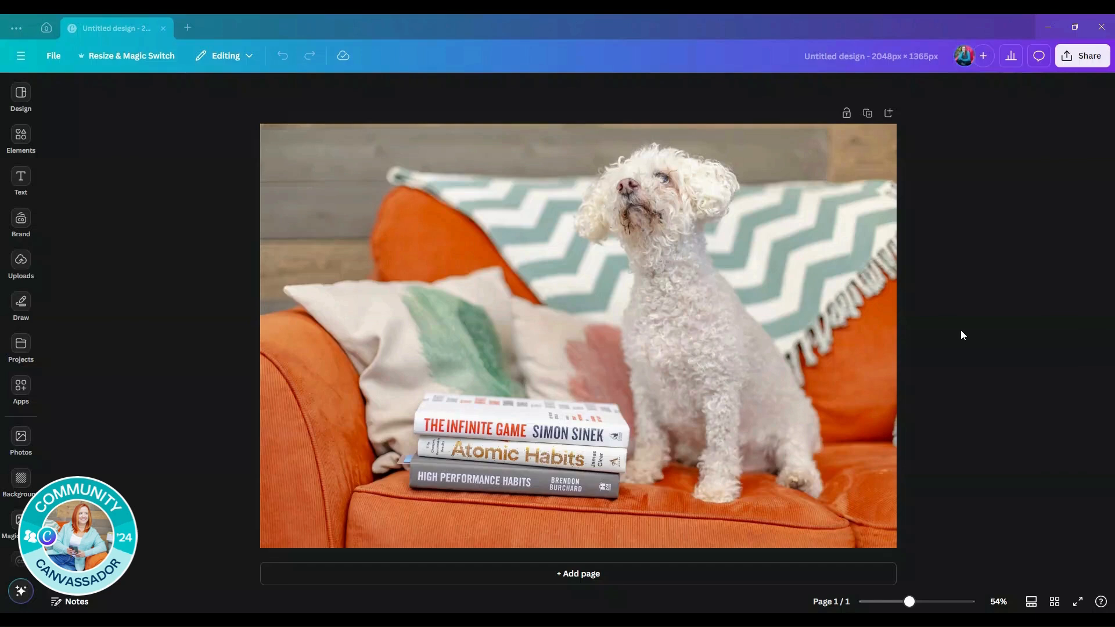
- Select the dog photo and apply BG Remover to strip the couch and pillows
left_click(559, 296)
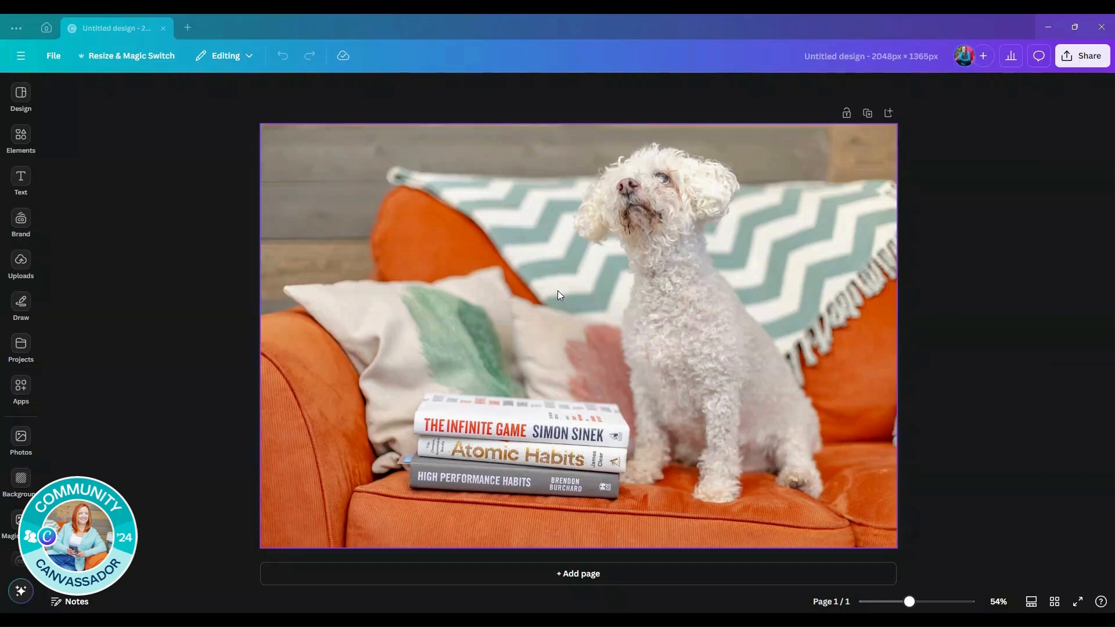
left_click(558, 294)
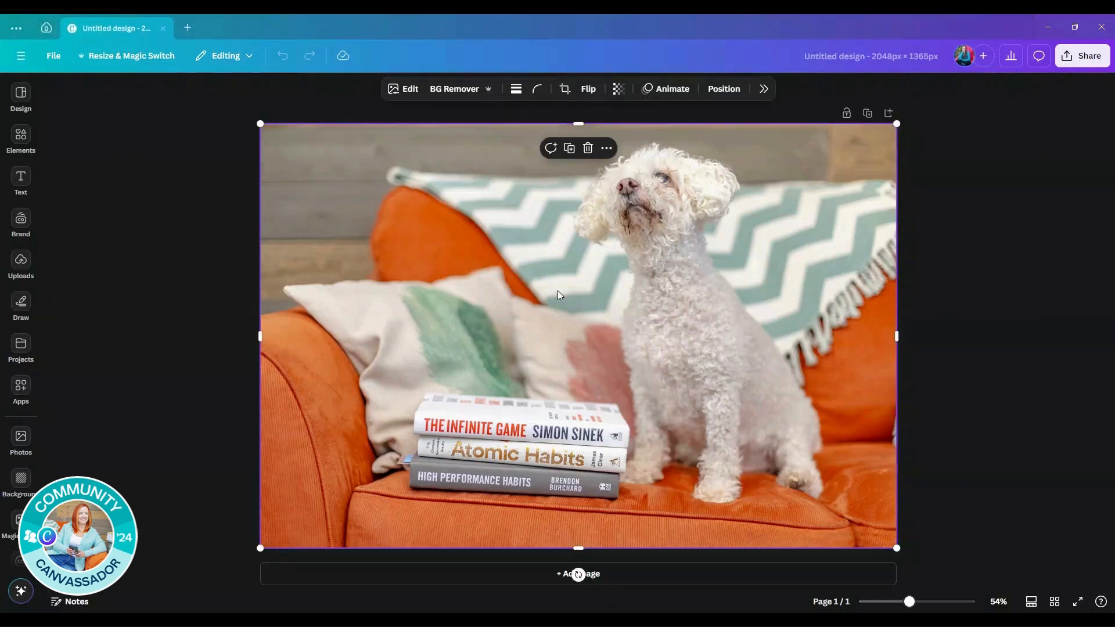
mouse_move(454, 89)
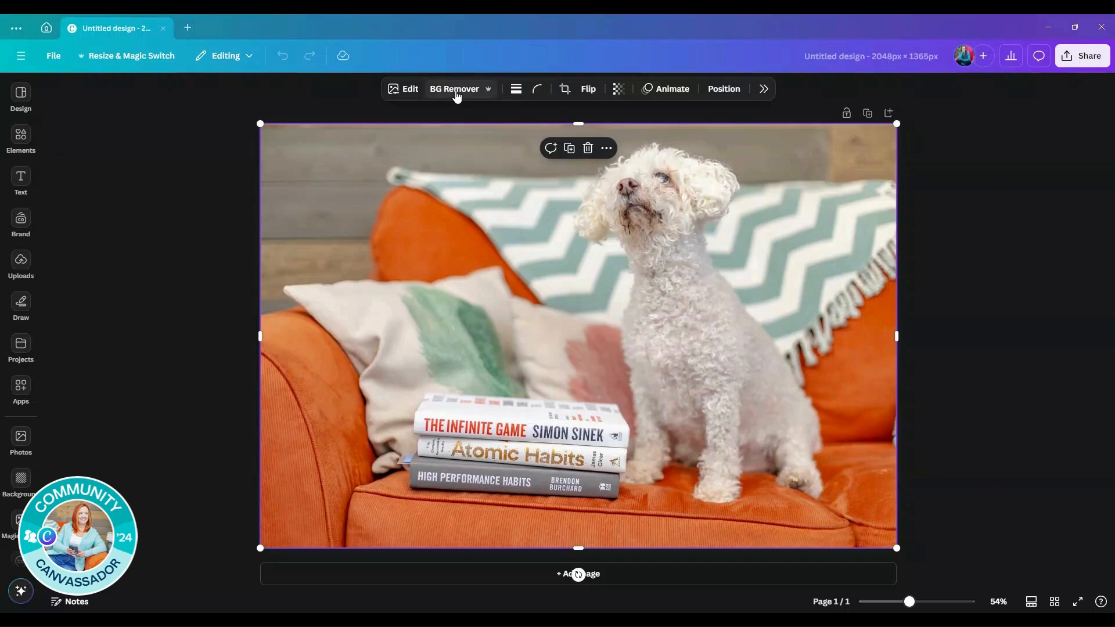
mouse_move(489, 94)
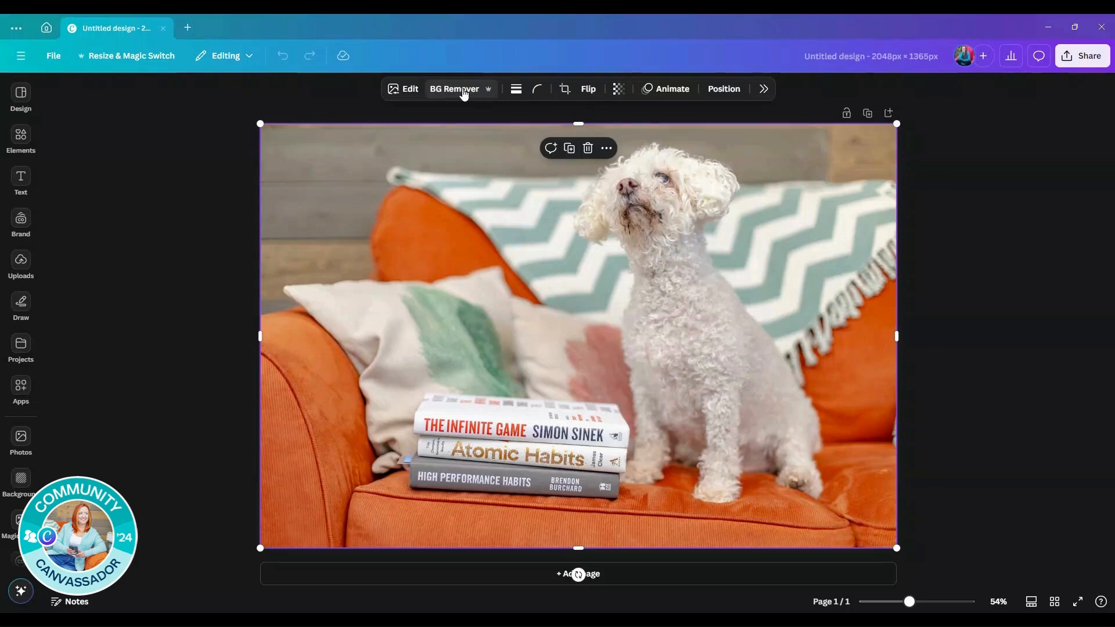
left_click(454, 88)
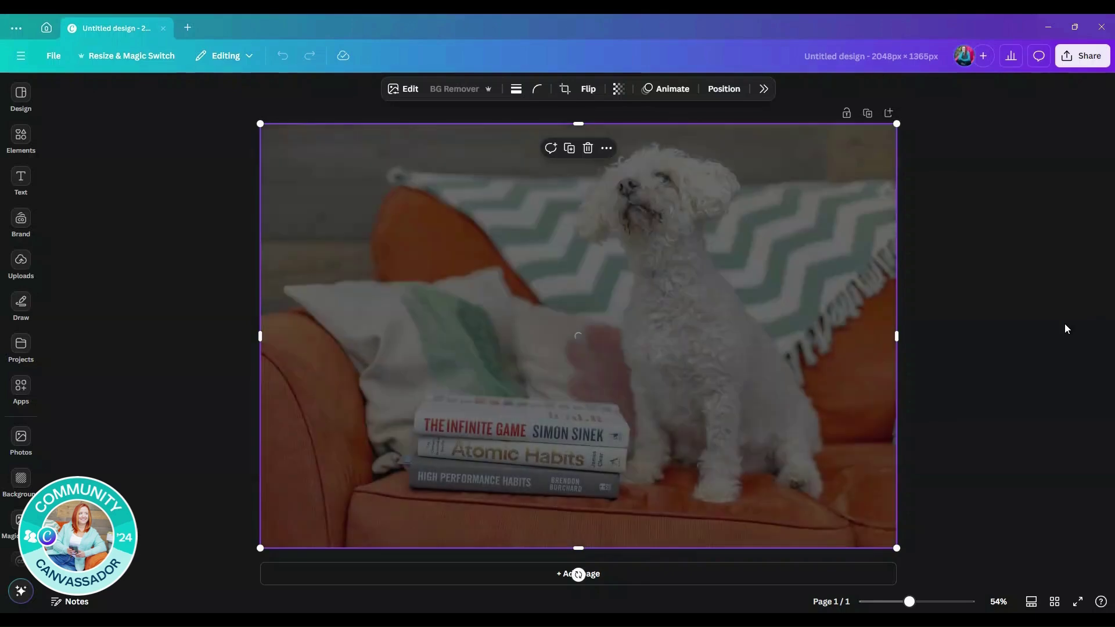
left_click(453, 88)
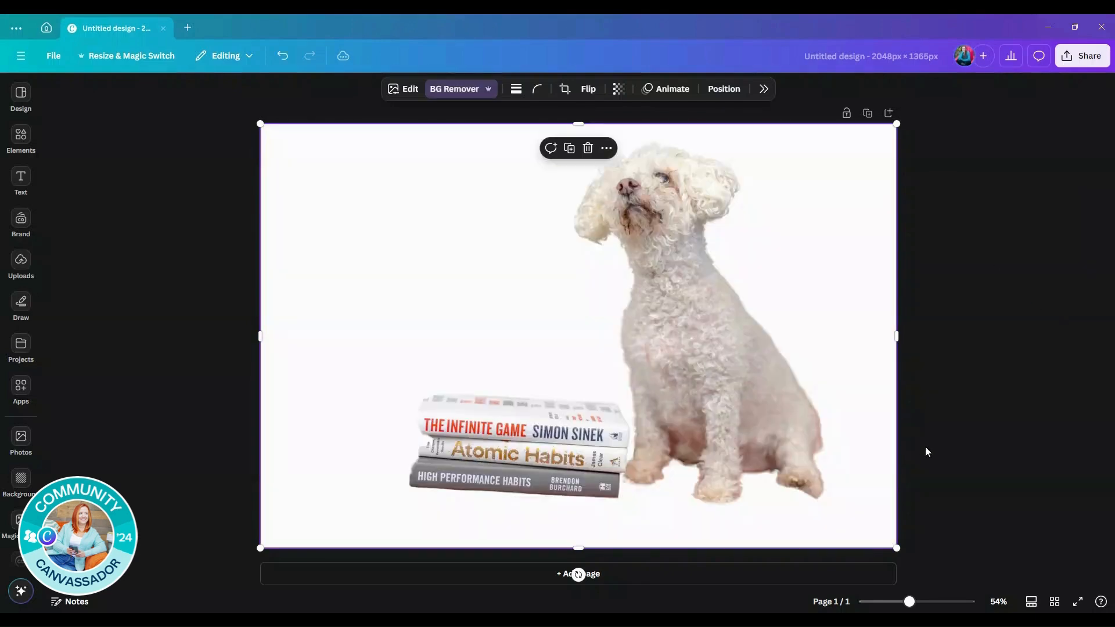
mouse_move(423, 447)
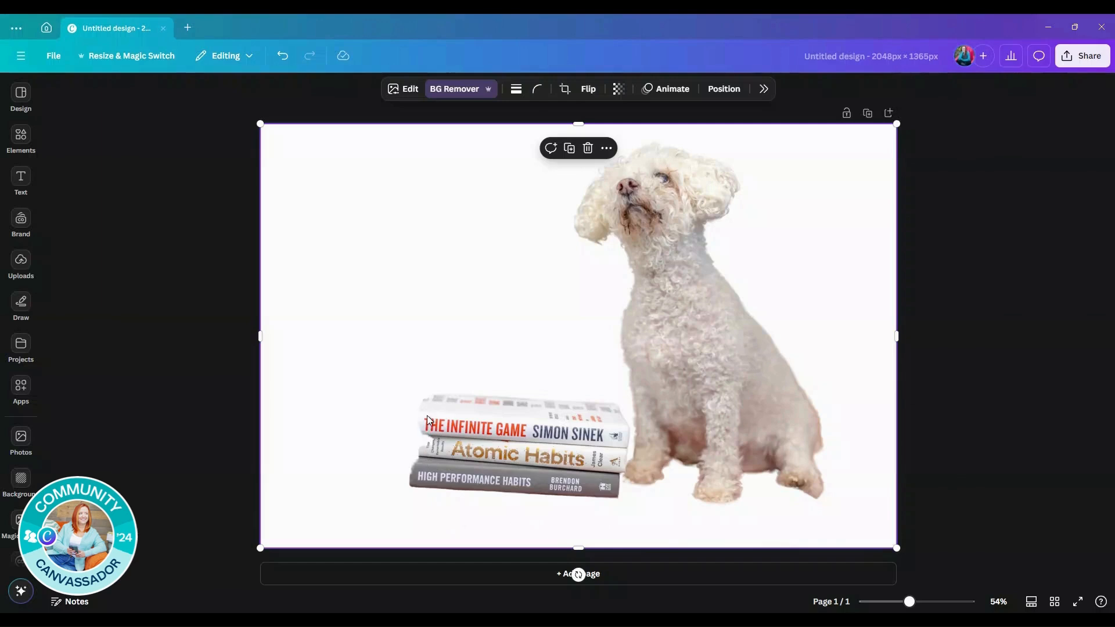
mouse_move(462, 93)
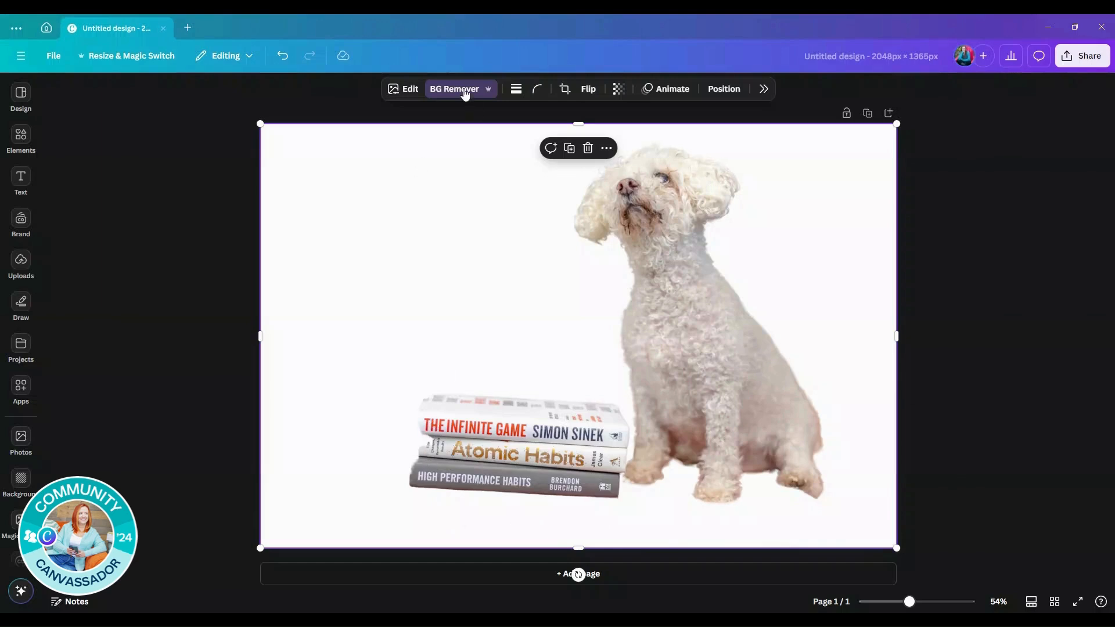
left_click(453, 88)
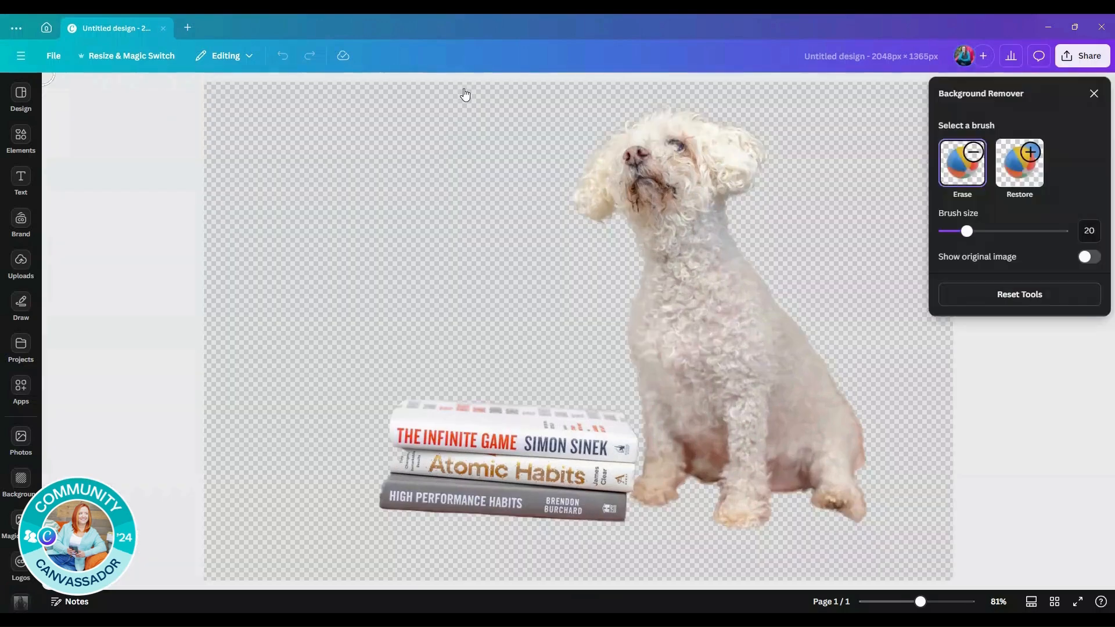
left_click(1018, 162)
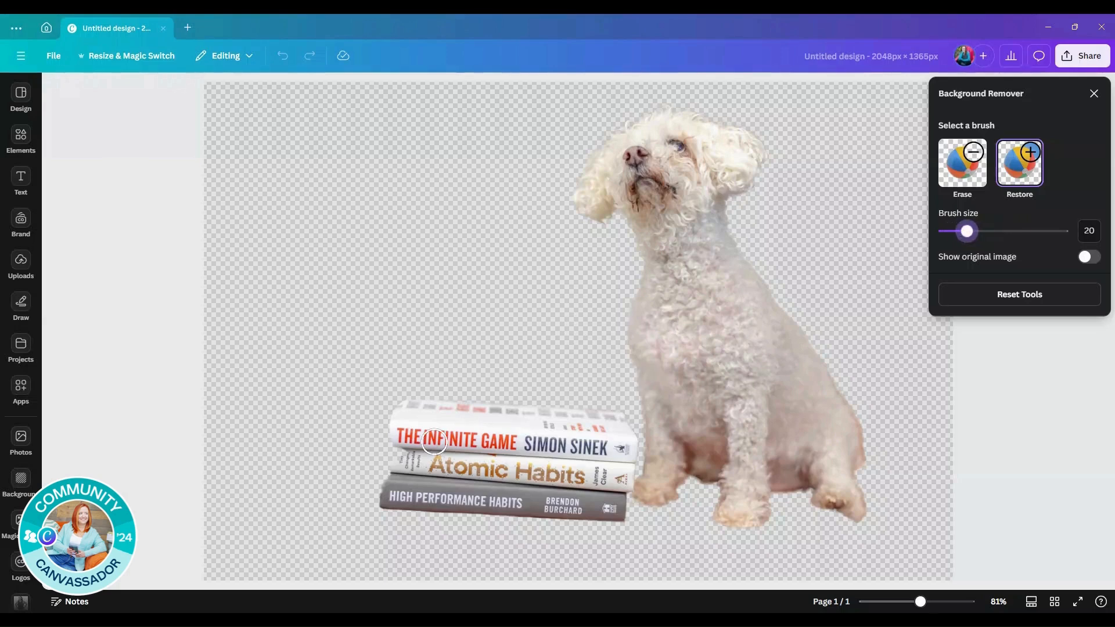
mouse_move(400, 449)
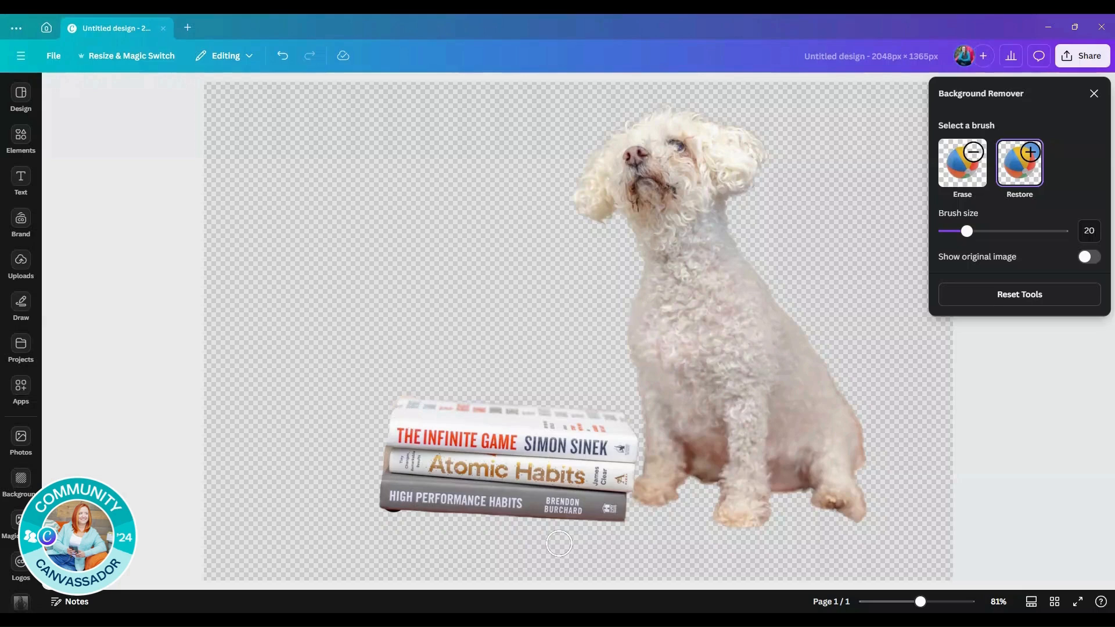
left_click(1094, 93)
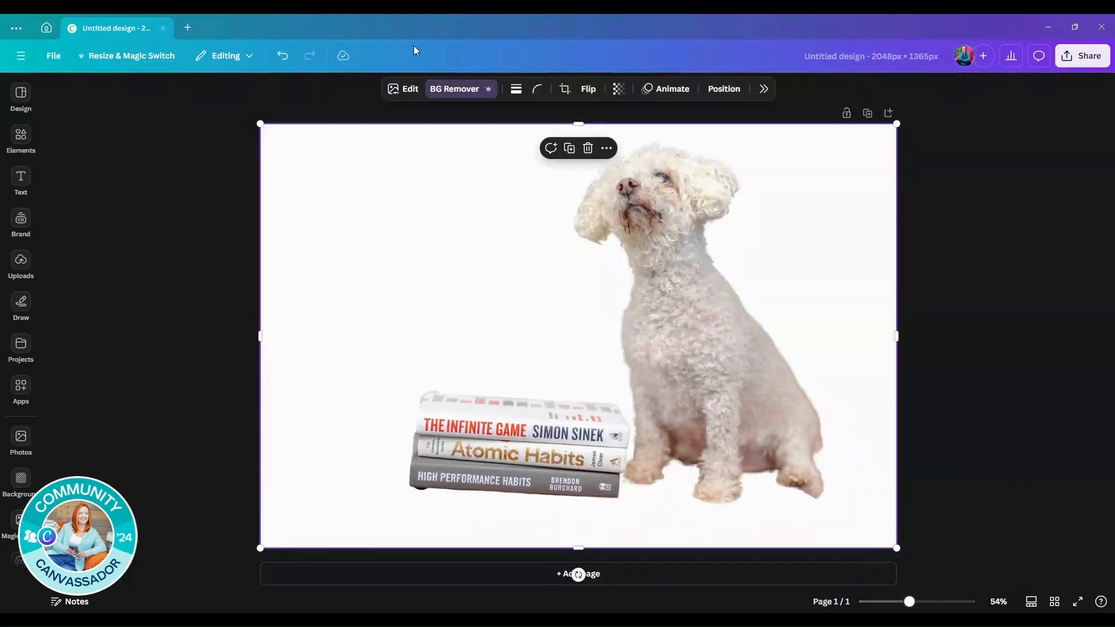
- Undo the background removal to restore the orange couch, then open Edit options
left_click(282, 56)
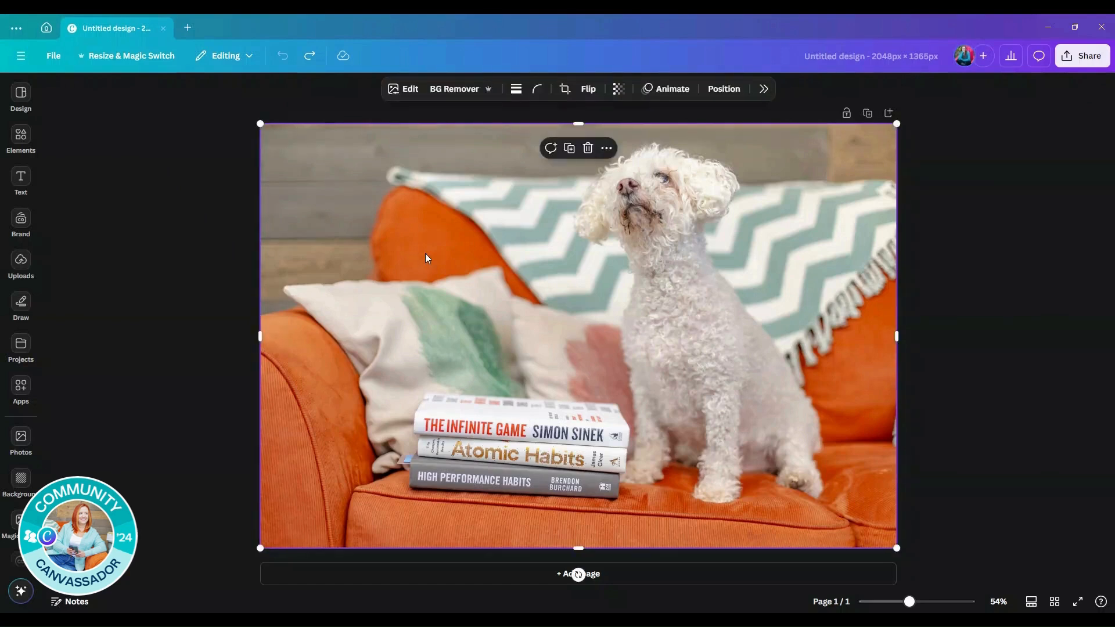
mouse_move(416, 249)
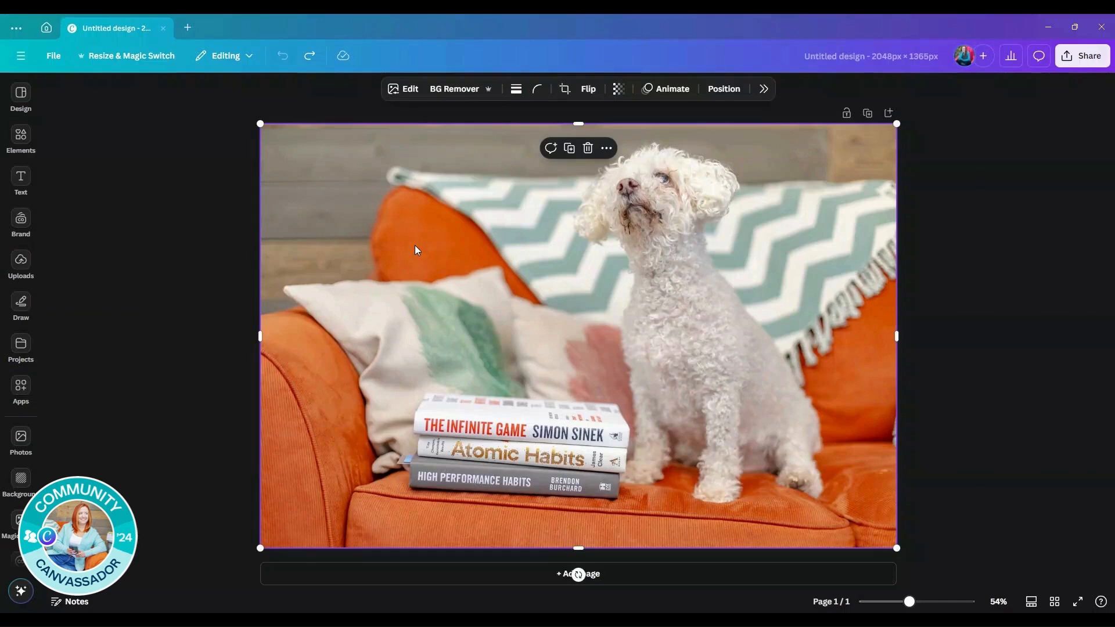
mouse_move(745, 102)
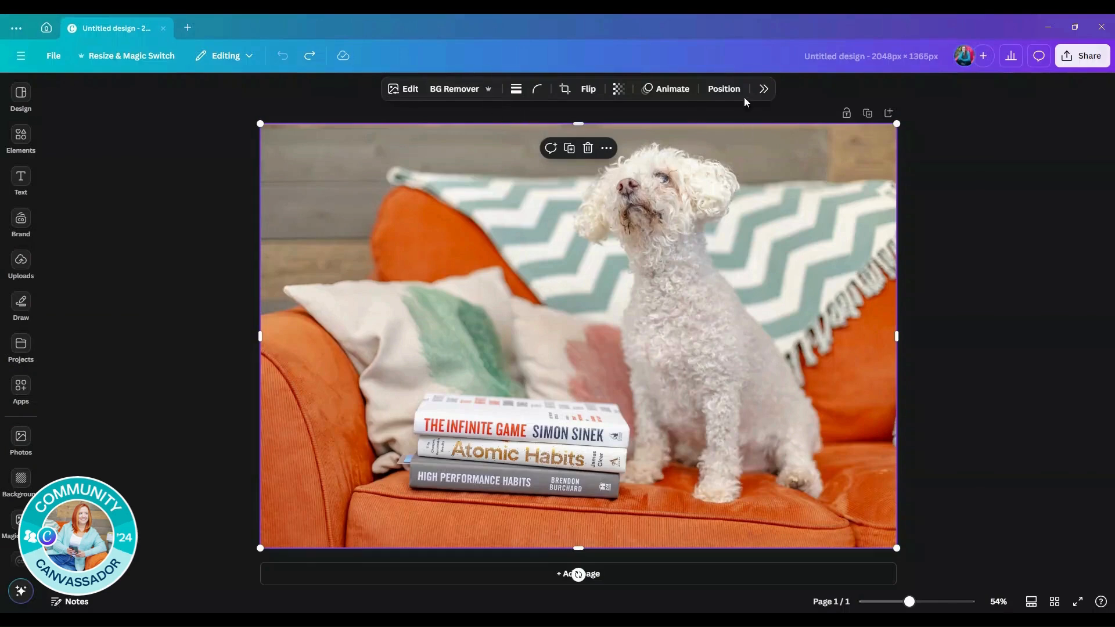
left_click(763, 89)
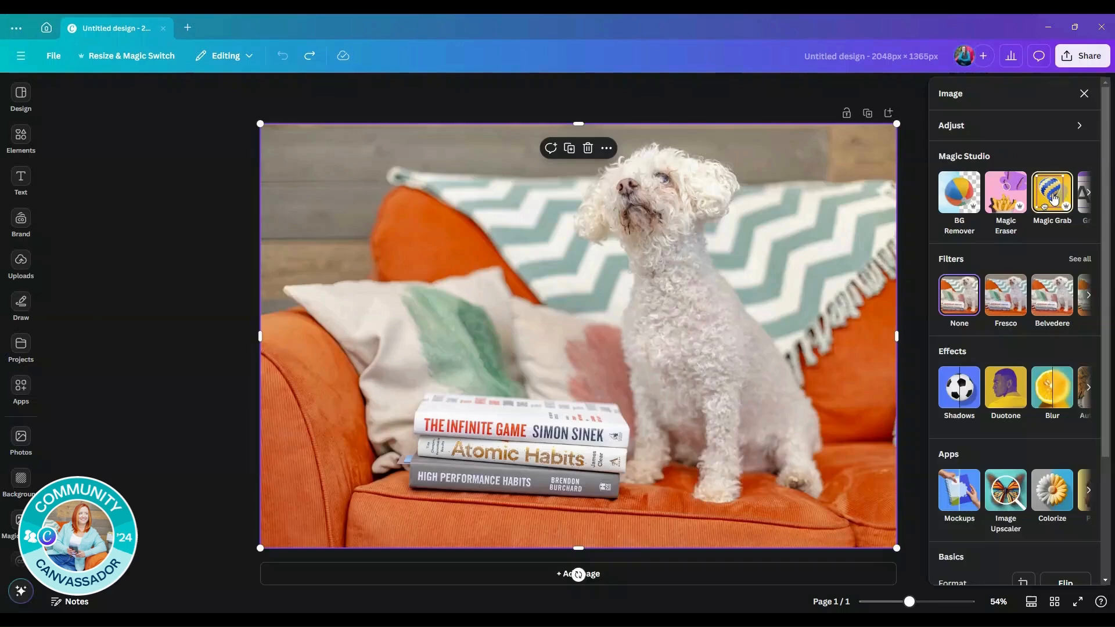
- Magic Grab 'The Infinite Game' book off the stack and delete it
left_click(1051, 193)
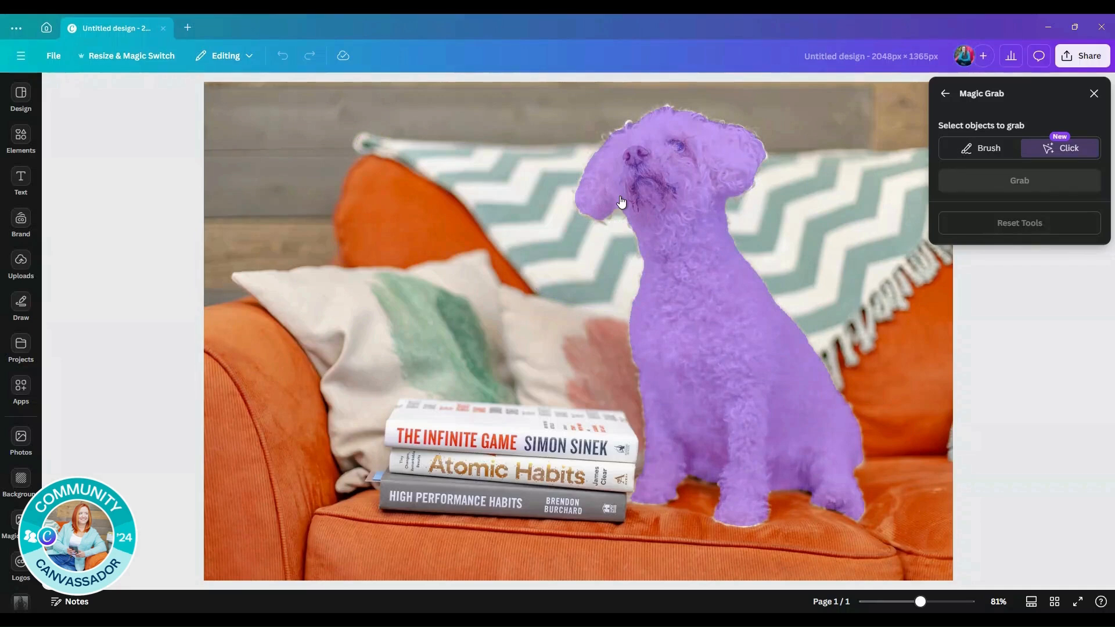
mouse_move(632, 209)
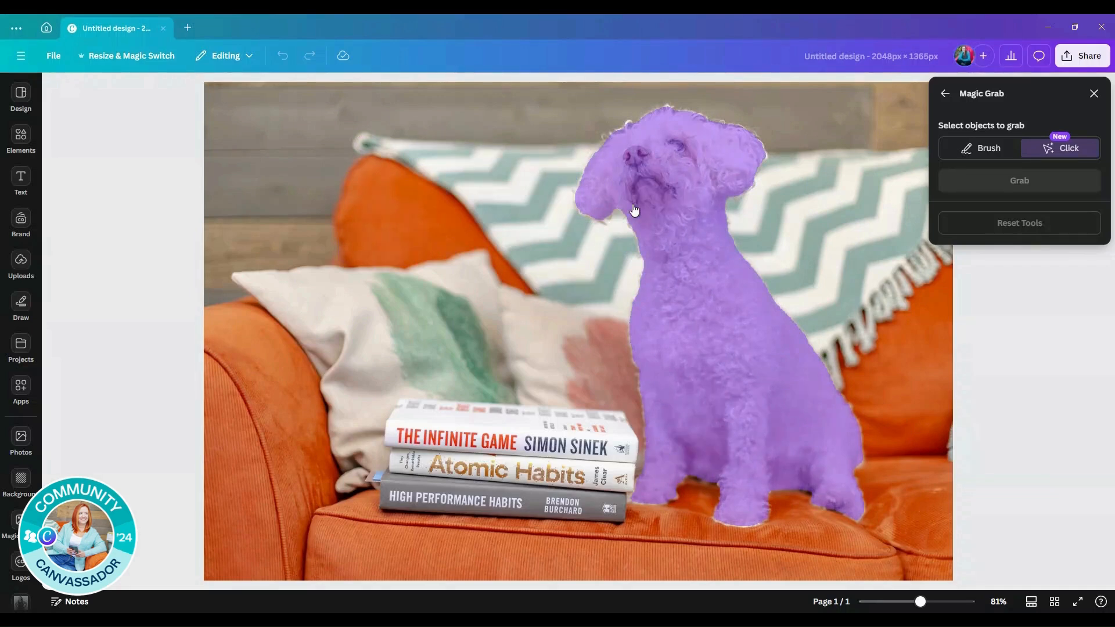
mouse_move(716, 316)
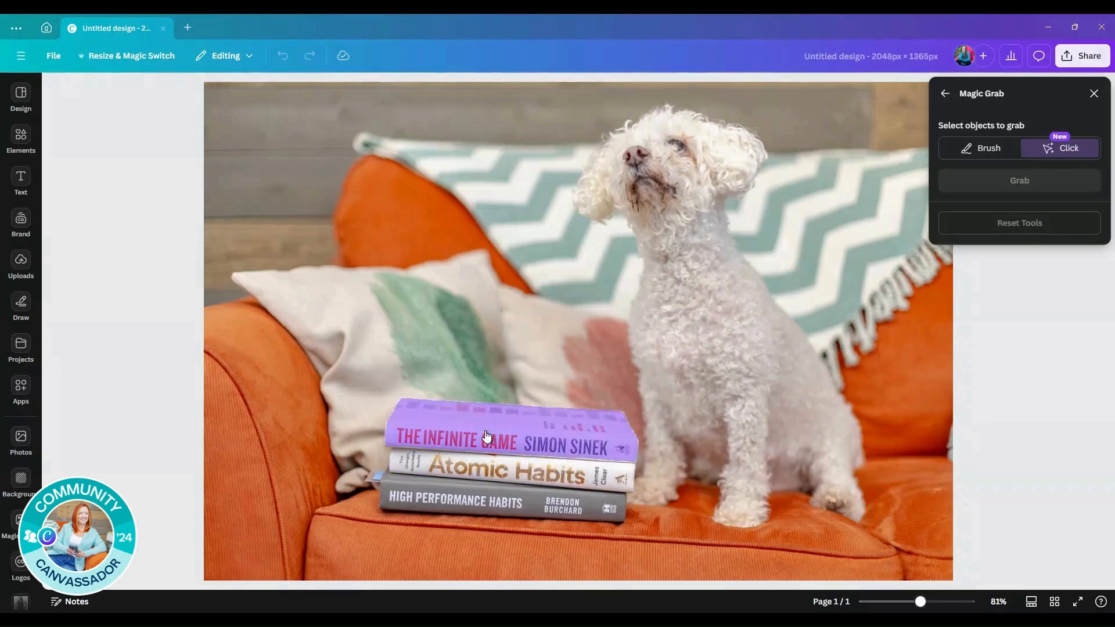
left_click(508, 427)
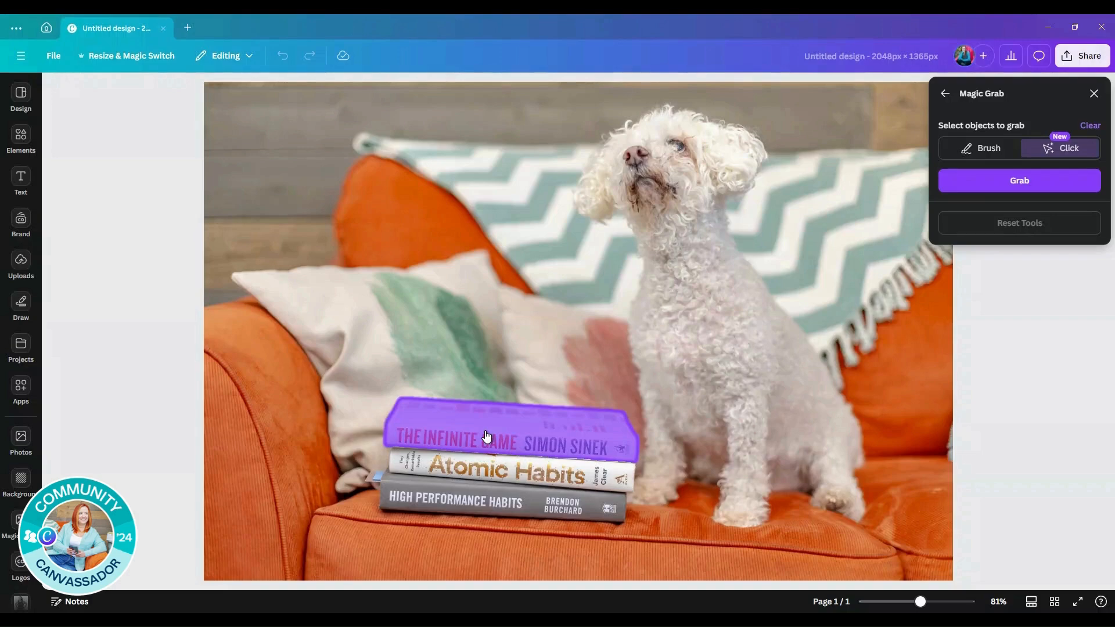
left_click(1017, 180)
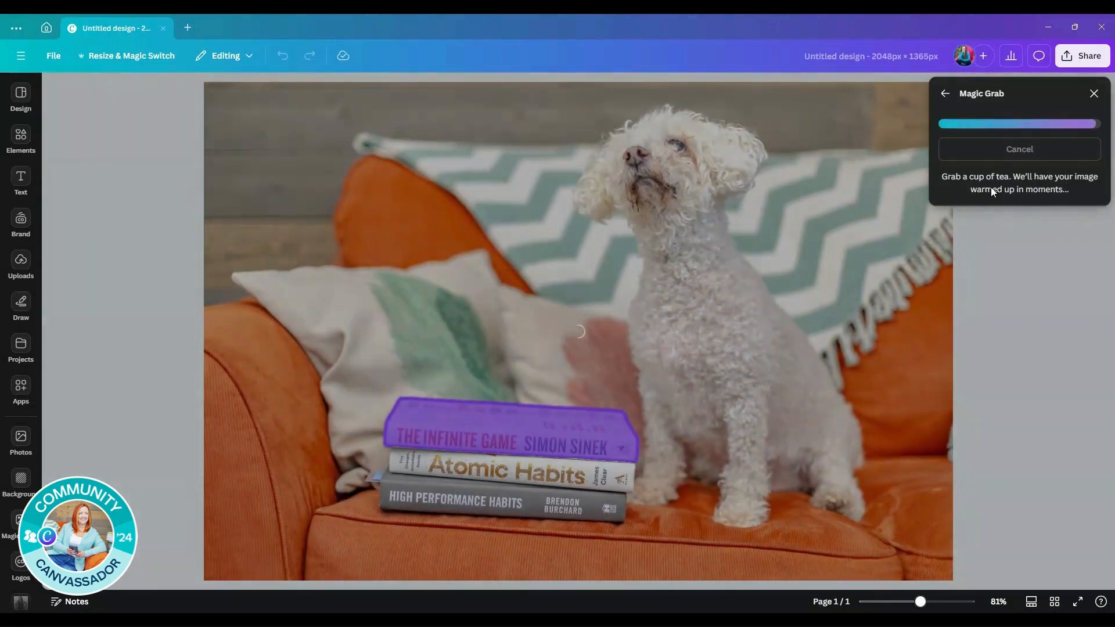
left_click(1018, 148)
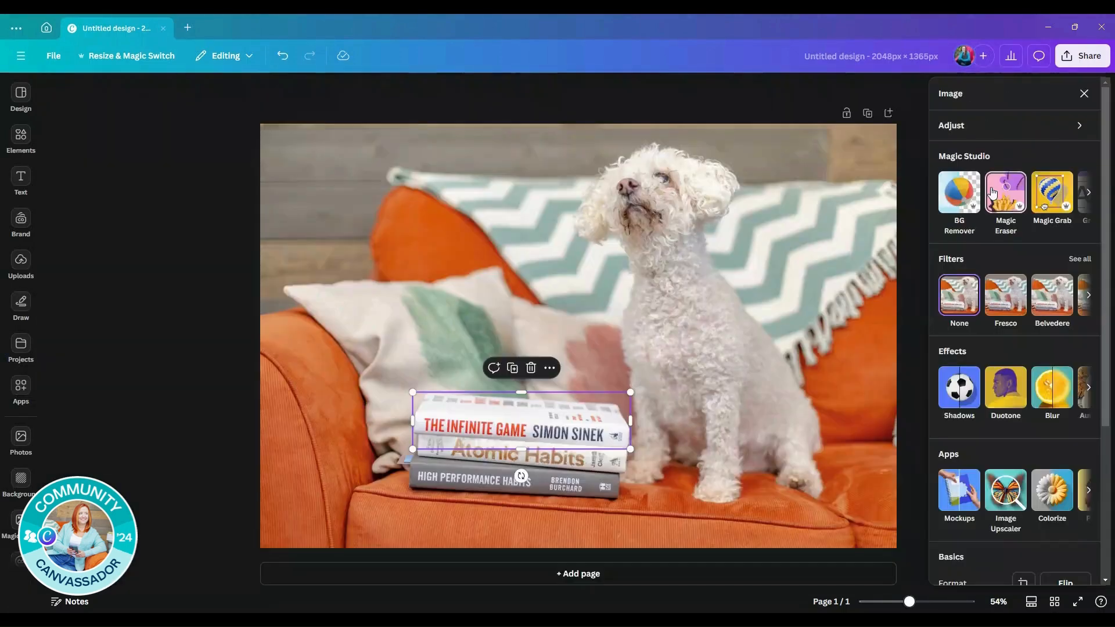
mouse_move(929, 208)
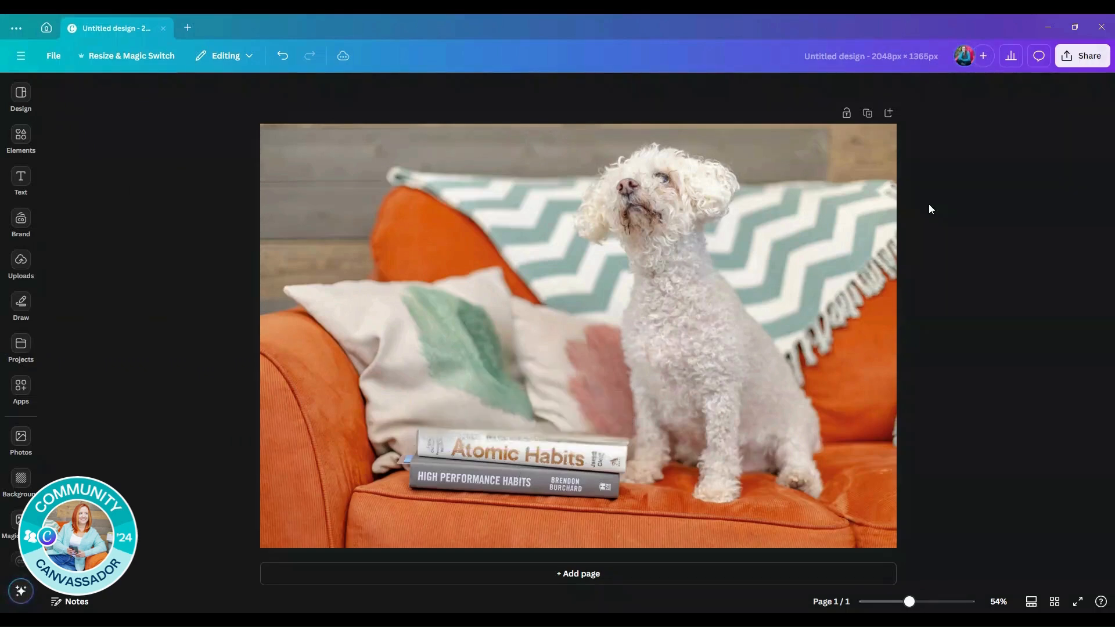
left_click(453, 439)
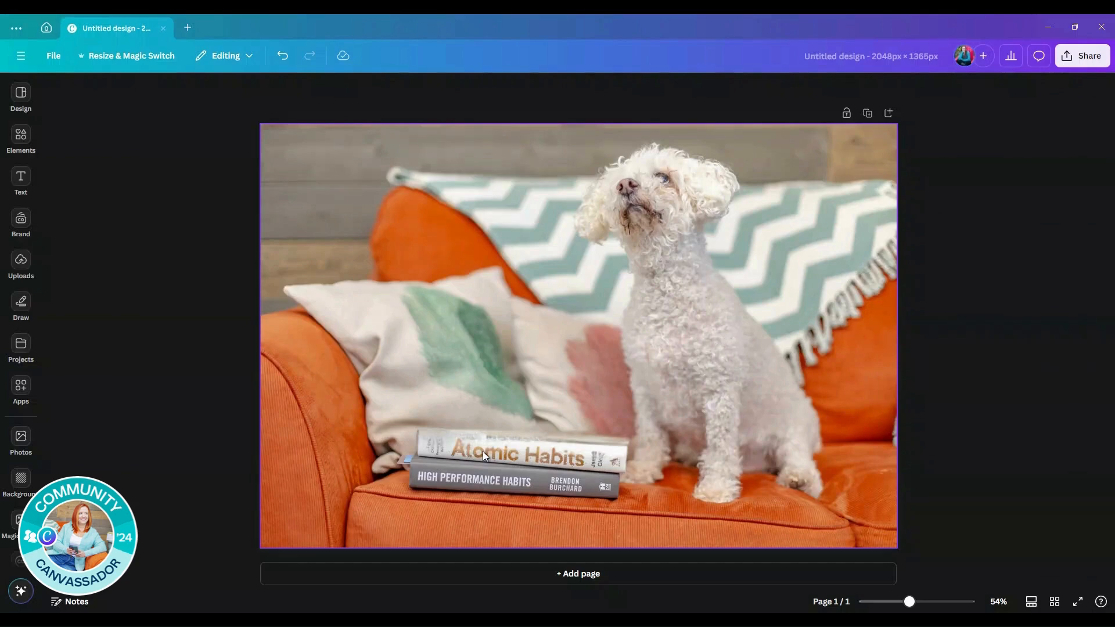
- Mark both remaining books, including High Performance Habits, in Magic Grab and grab them
left_click(483, 455)
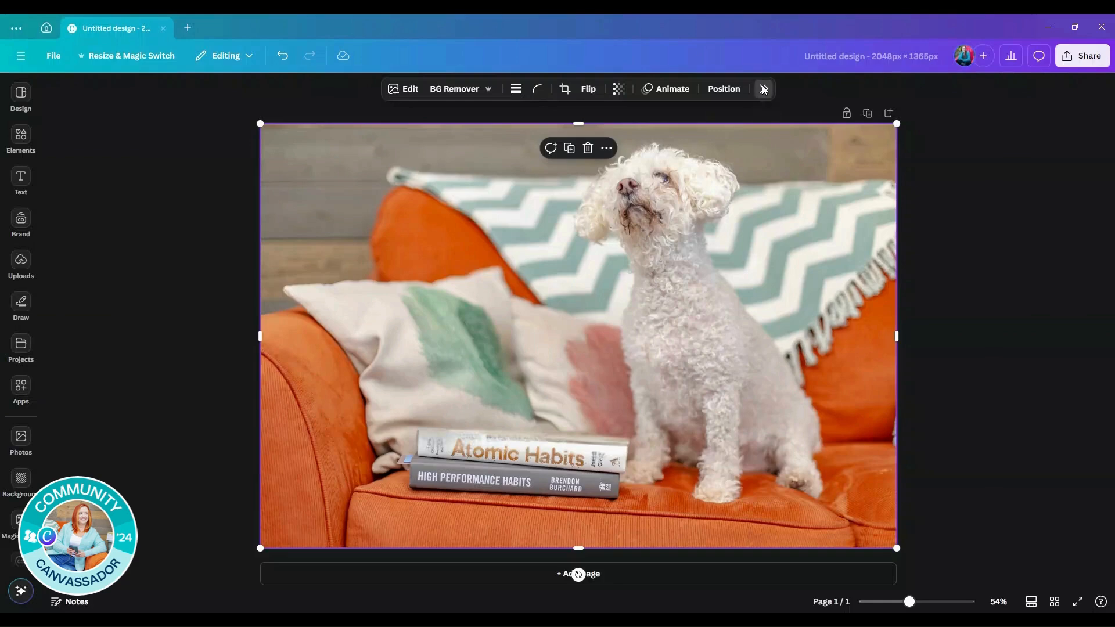
left_click(763, 89)
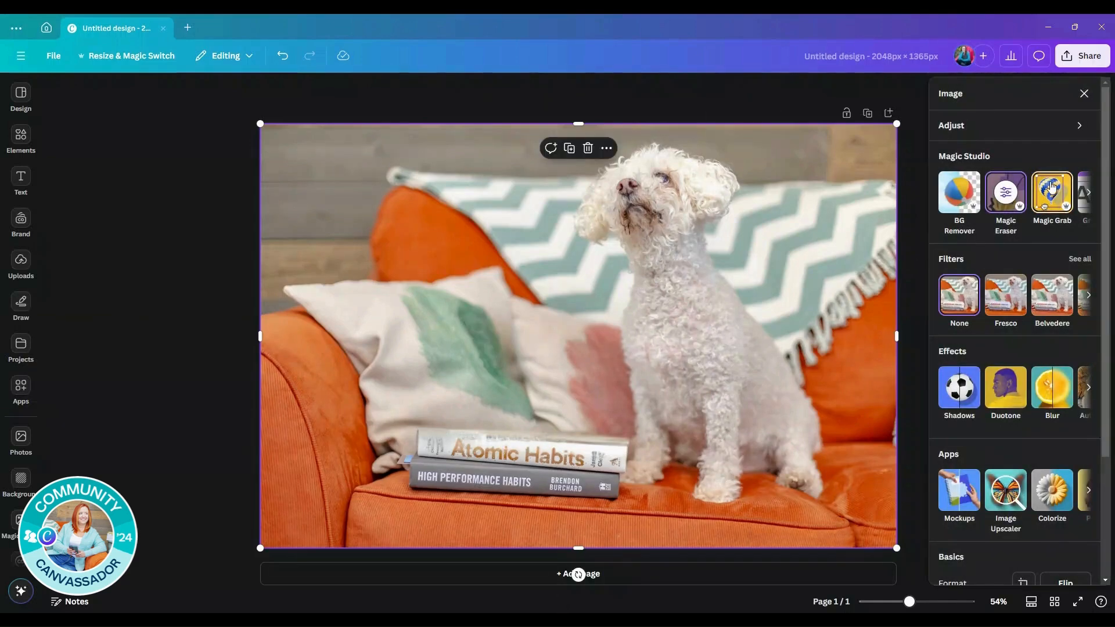
left_click(1052, 192)
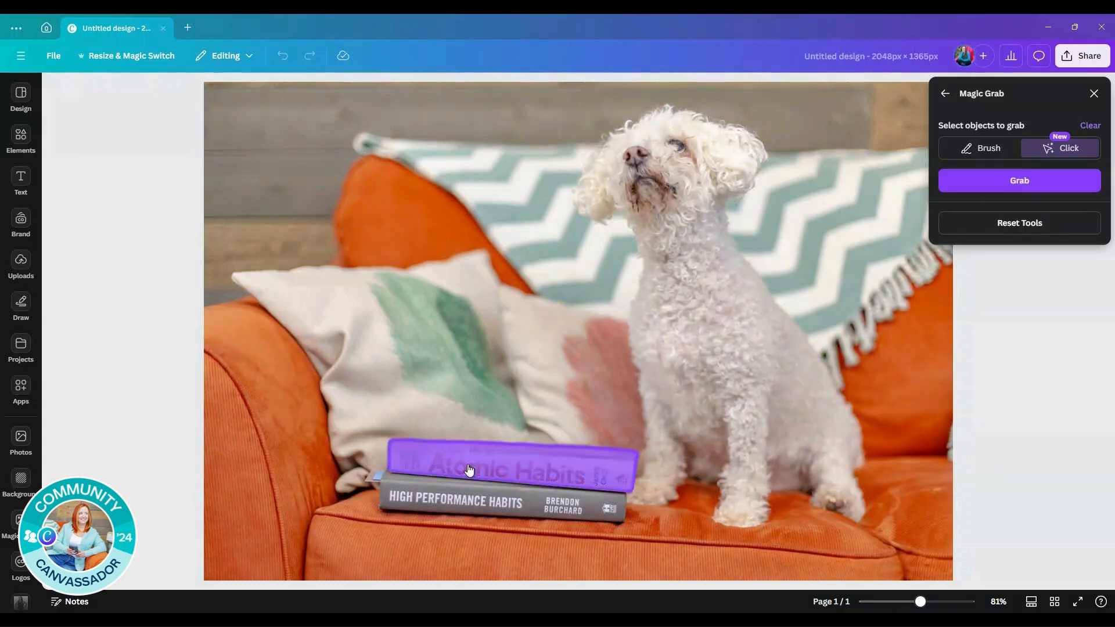
left_click(469, 501)
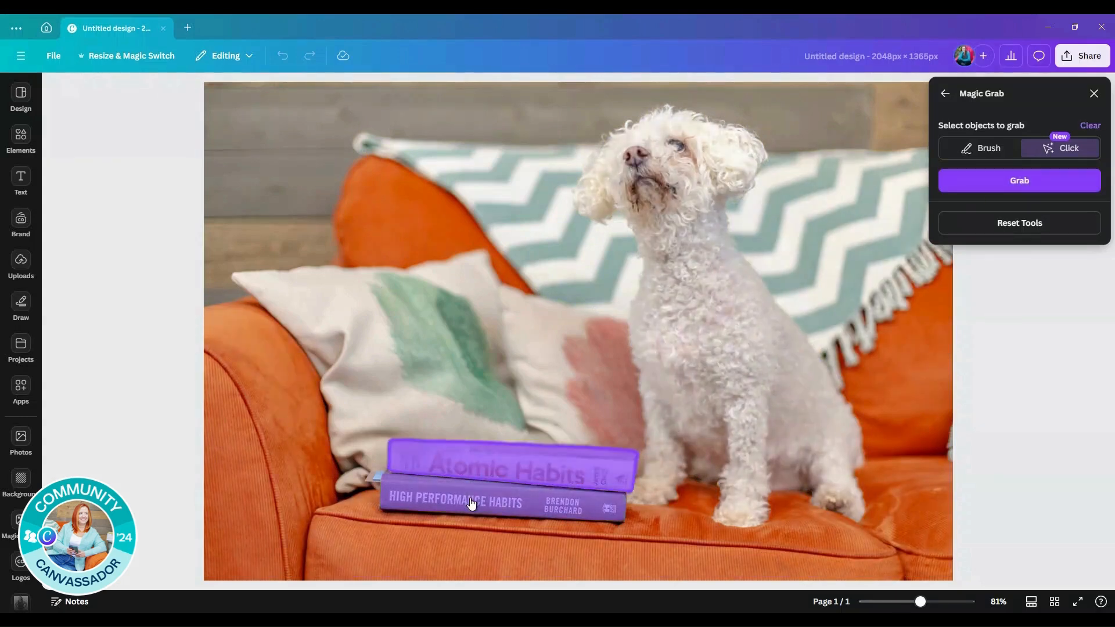
left_click(473, 502)
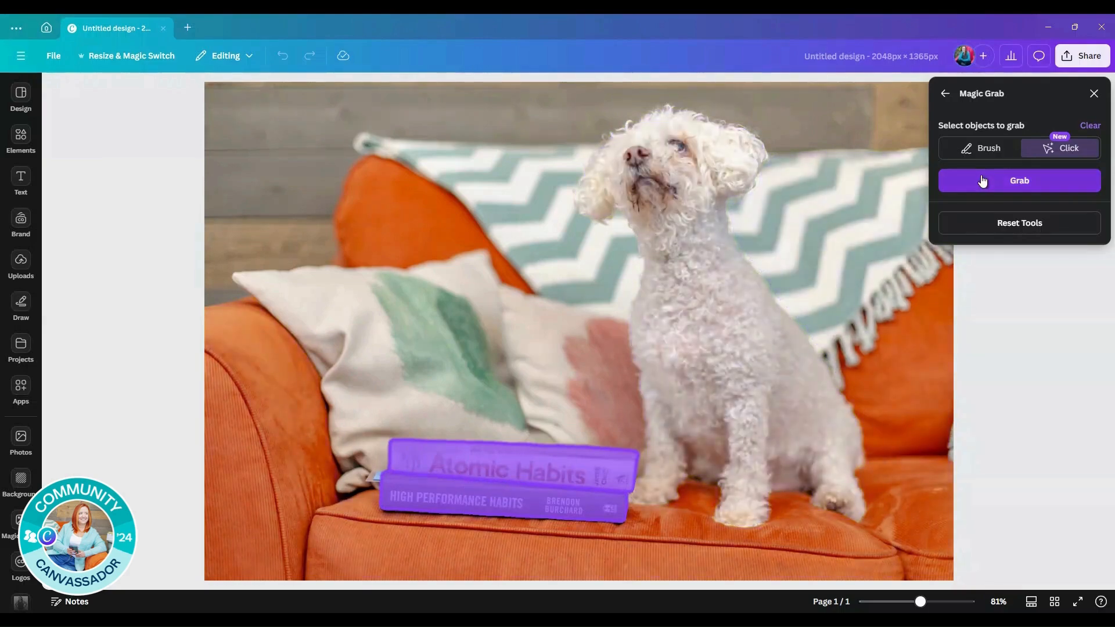
left_click(1018, 180)
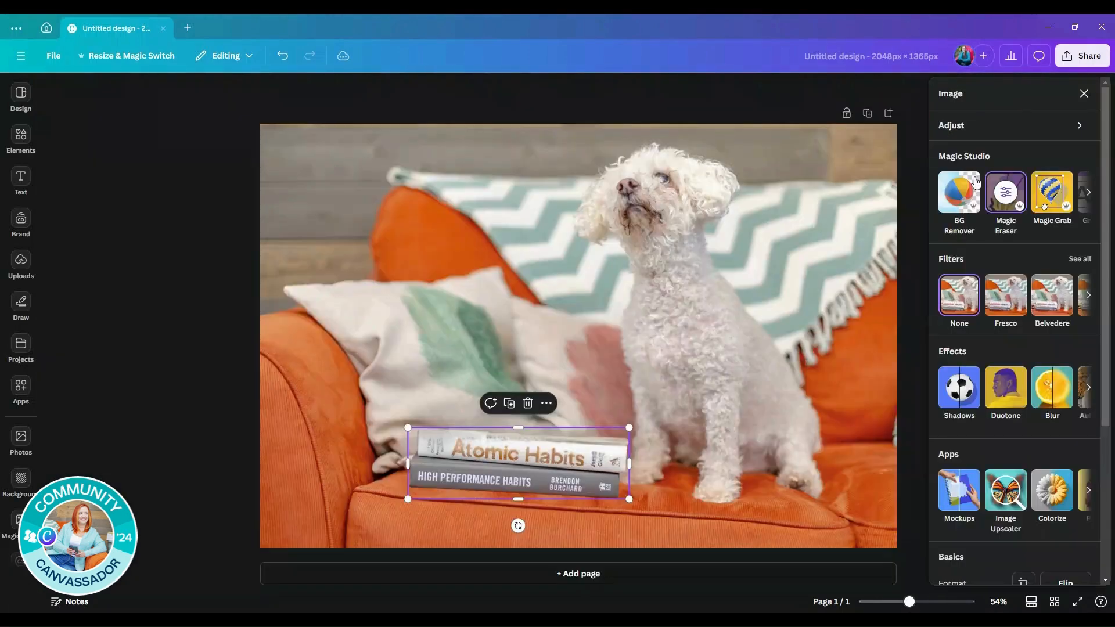
- Delete the grabbed book stack and select the photo to inspect the filled cushions
left_click(527, 403)
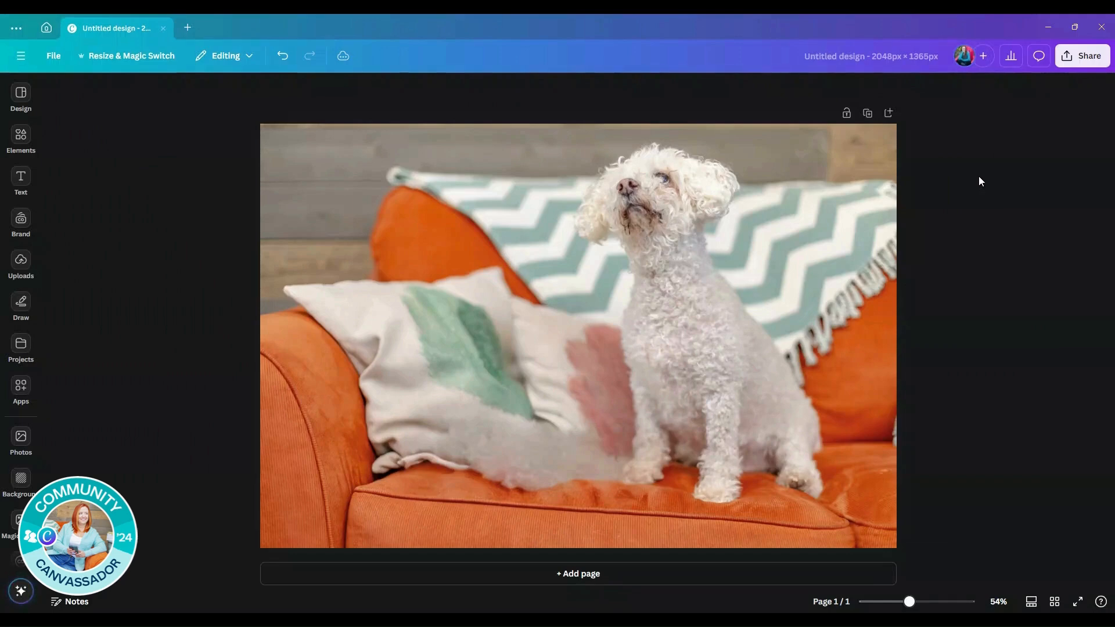
left_click(476, 450)
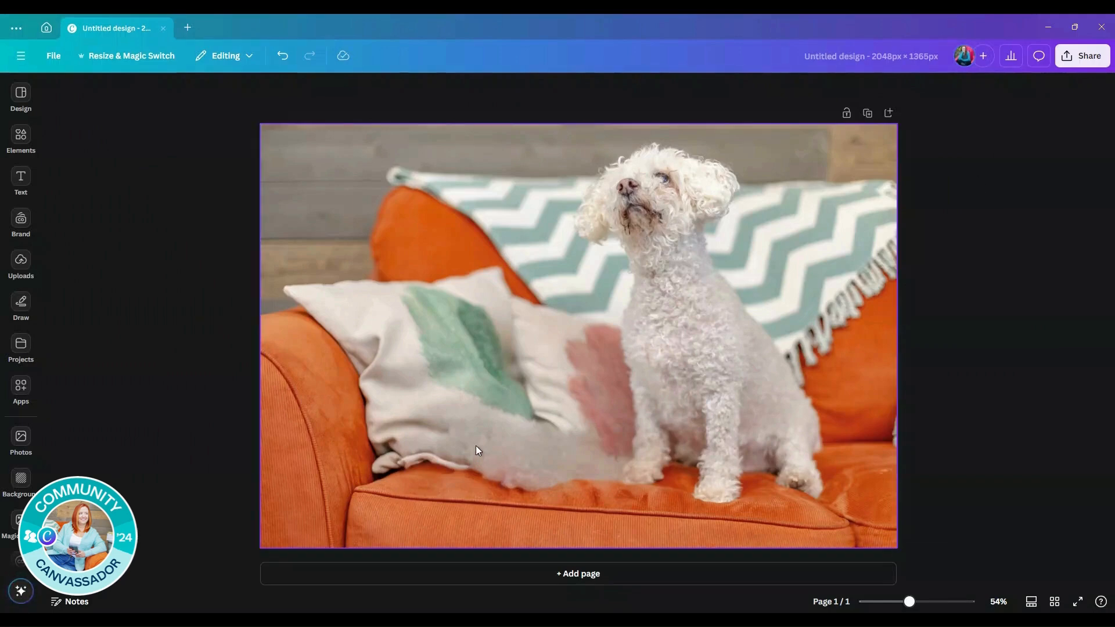
mouse_move(558, 441)
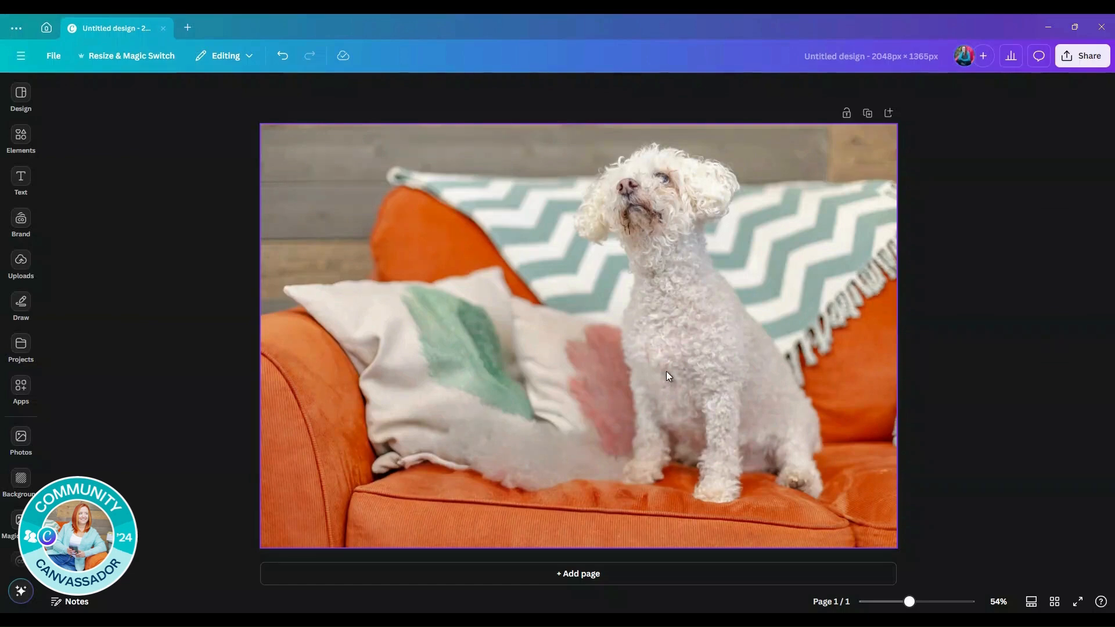
mouse_move(553, 400)
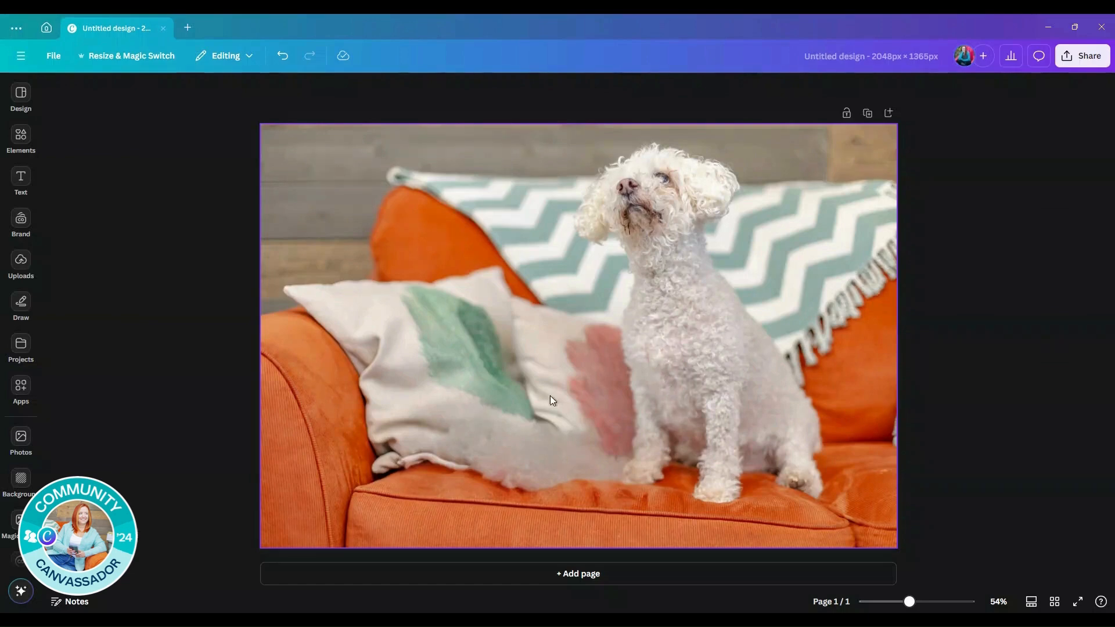
mouse_move(507, 459)
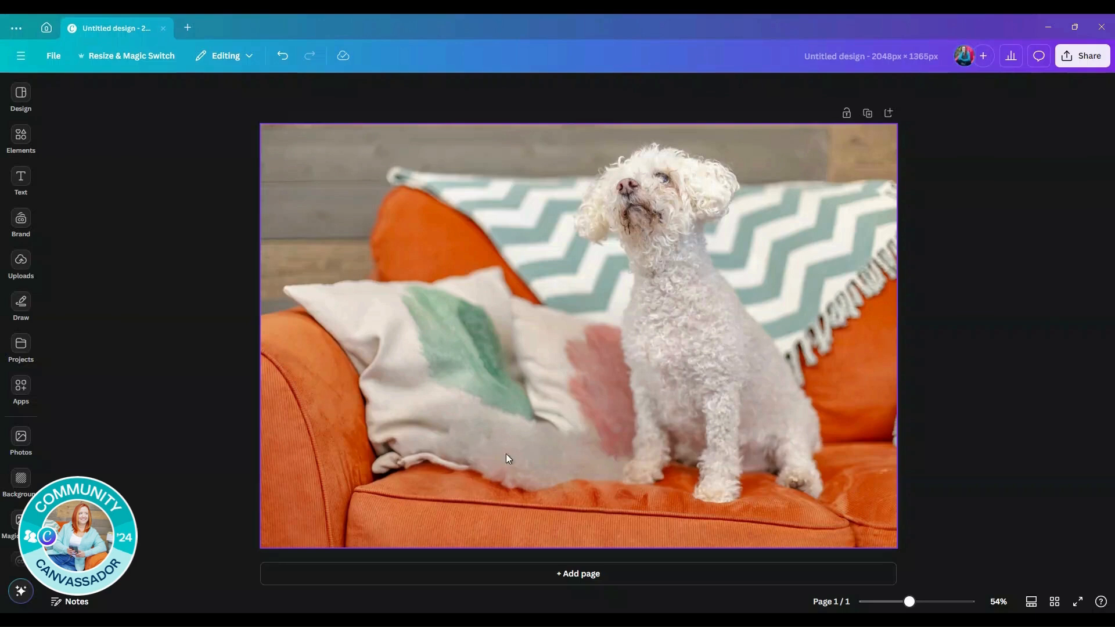
mouse_move(502, 463)
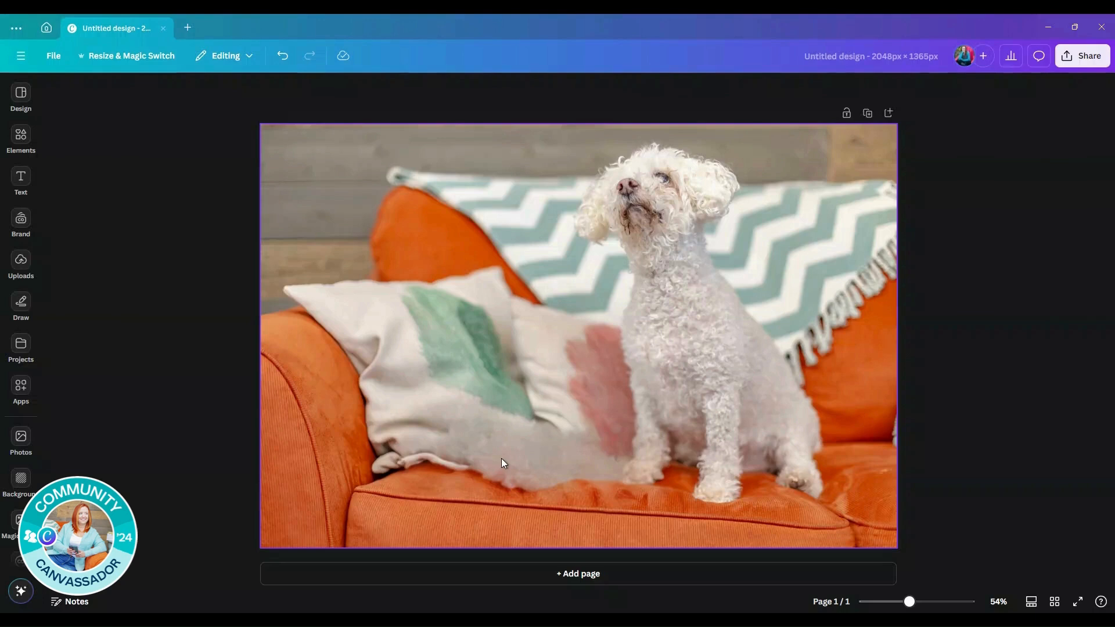
mouse_move(463, 475)
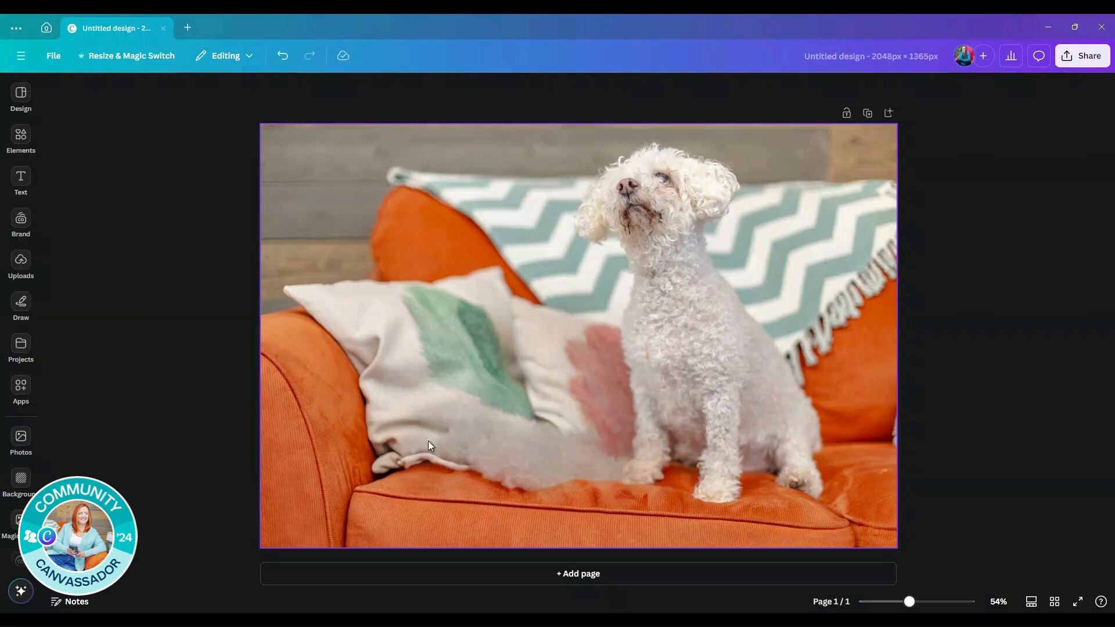
mouse_move(536, 478)
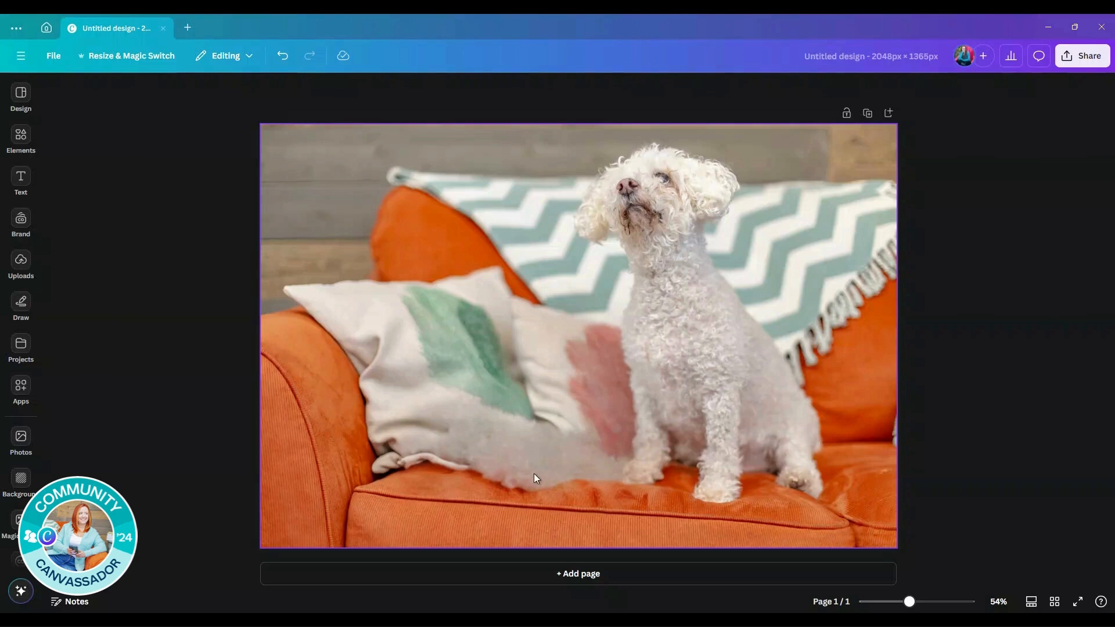
mouse_move(594, 393)
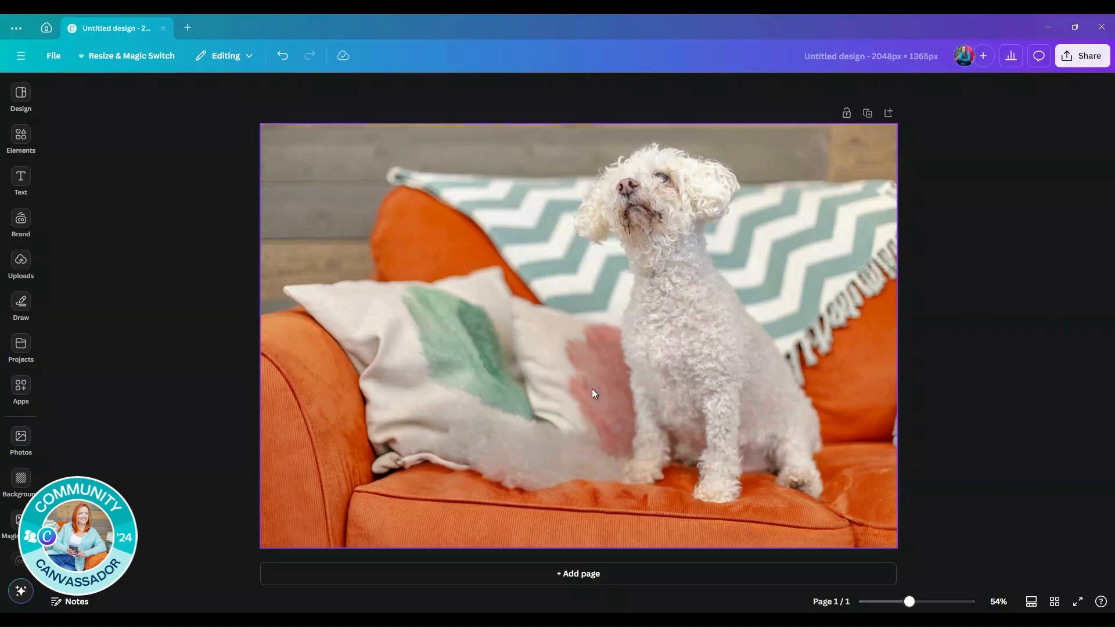
mouse_move(484, 492)
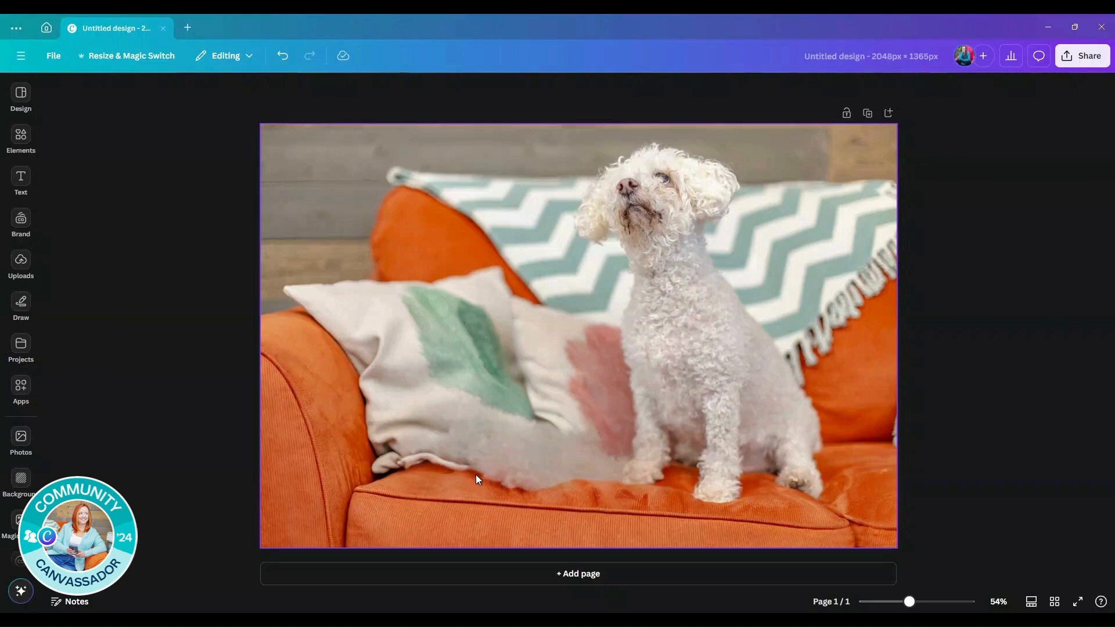
mouse_move(278, 513)
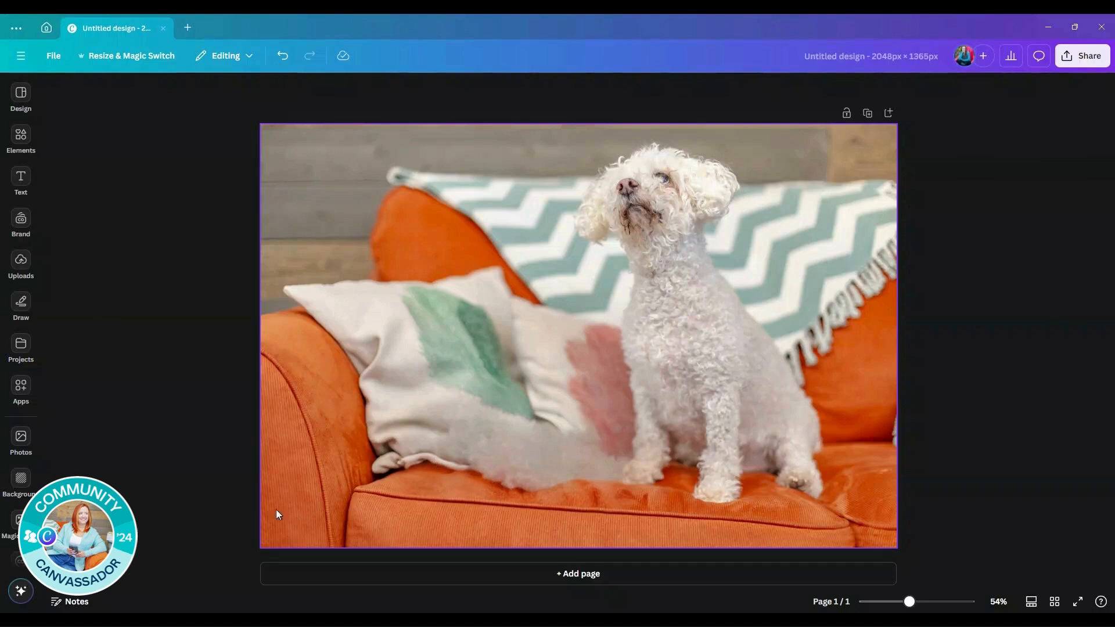
mouse_move(497, 486)
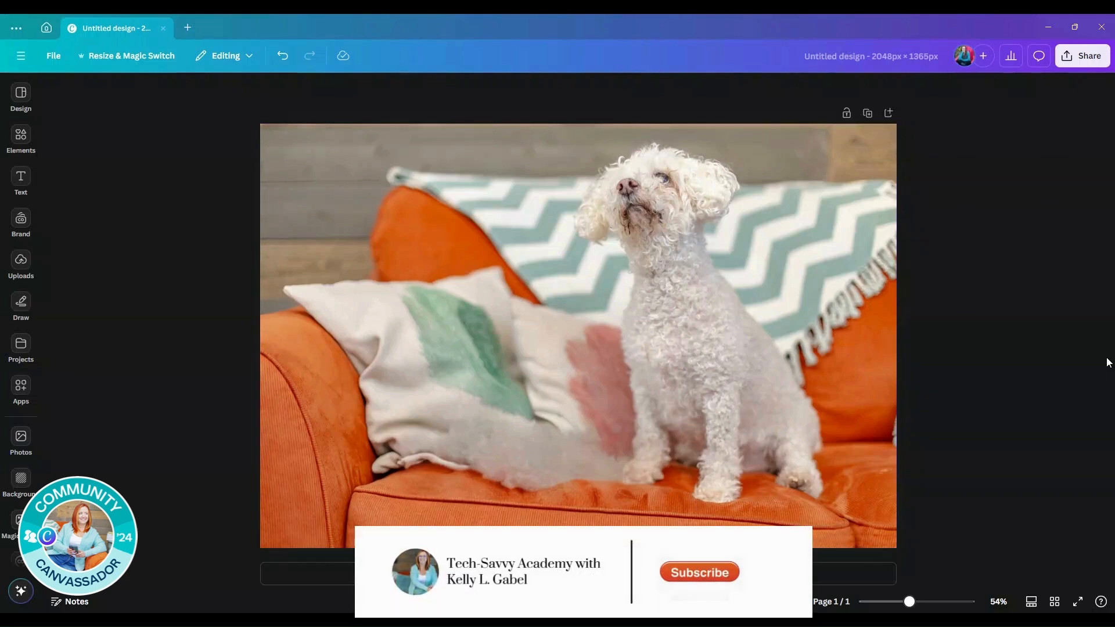
mouse_move(700, 573)
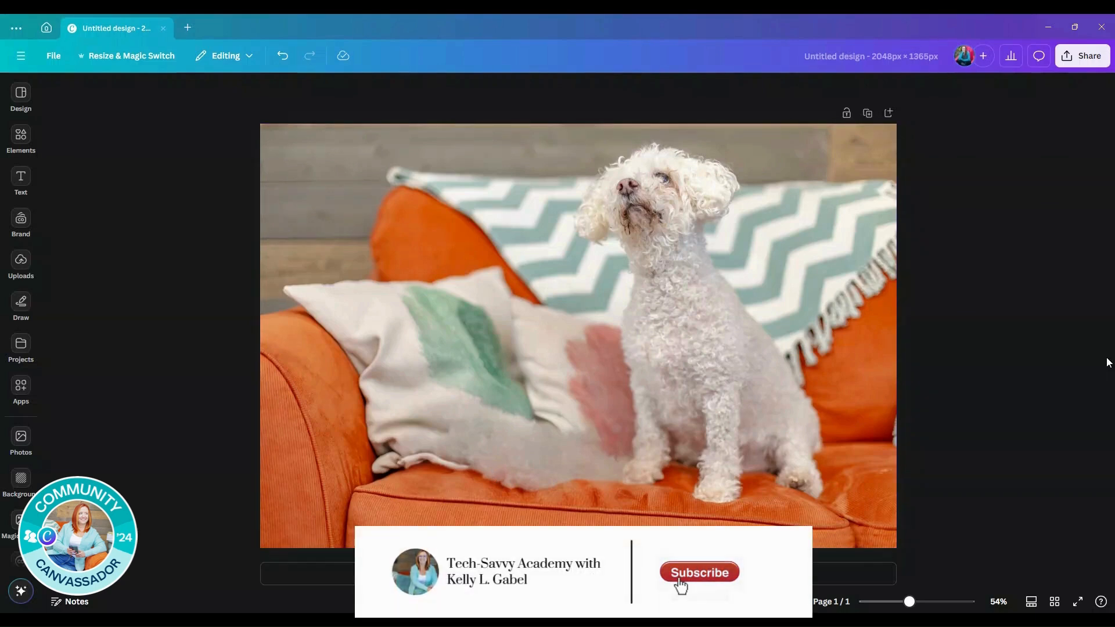